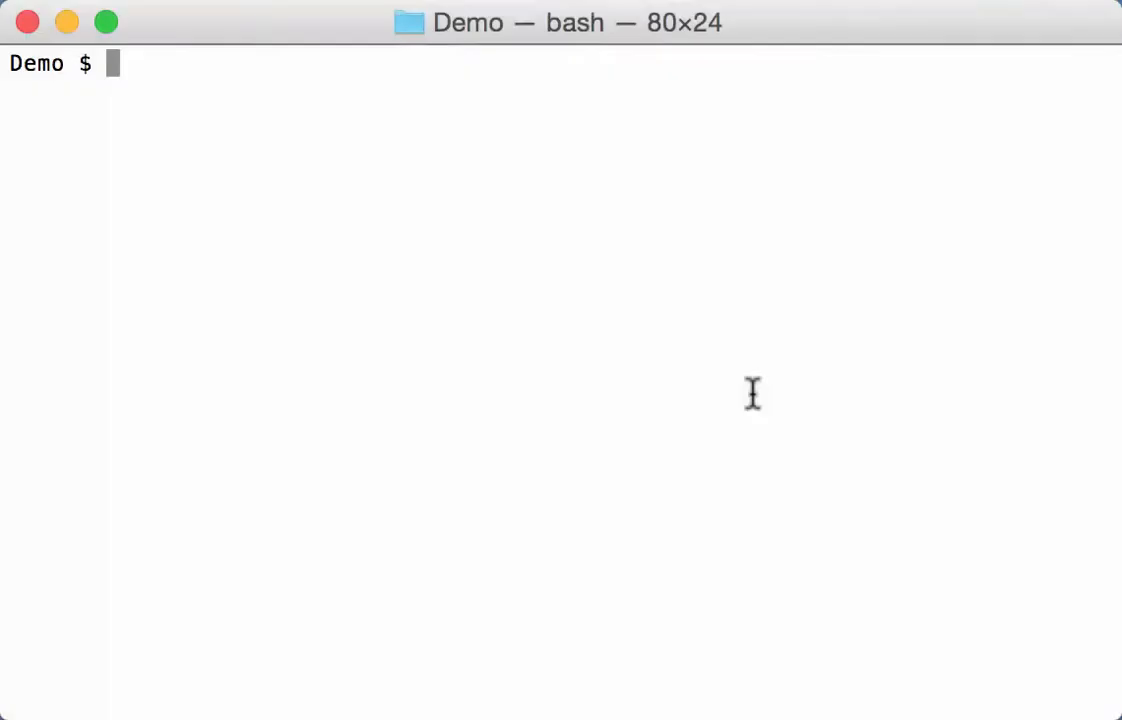
# Enter ./cut-bytes.py at the bash prompt without running it yet
pyautogui.write('./c')
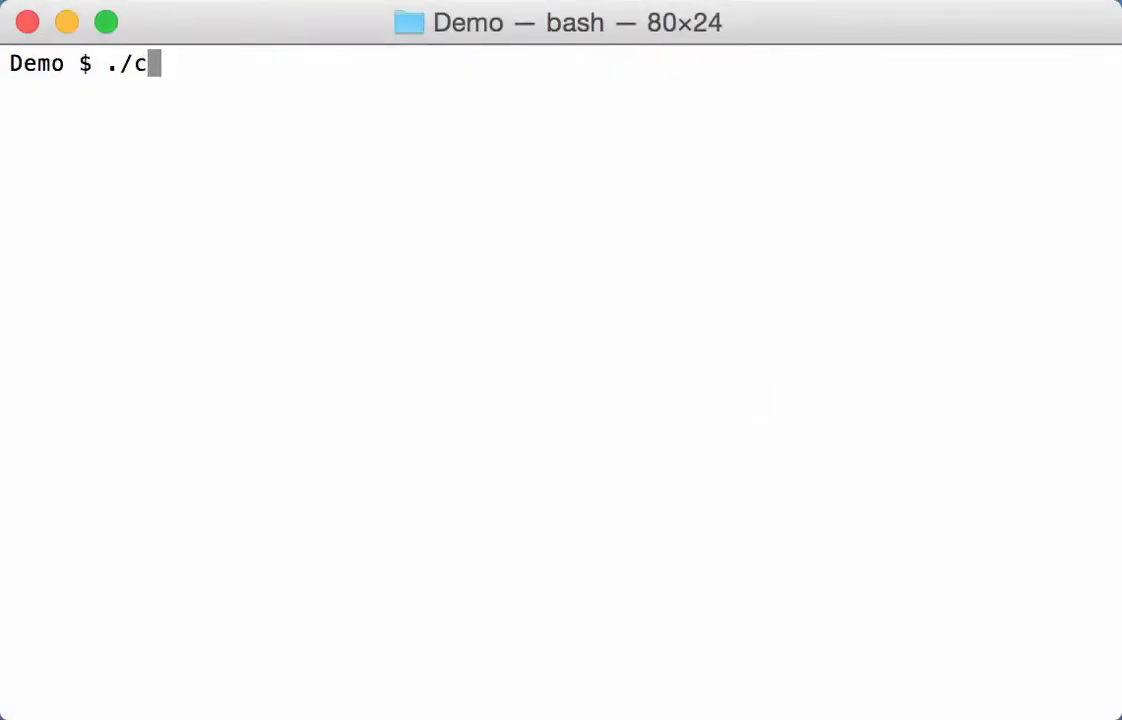
pyautogui.write('ut-bytes.py')
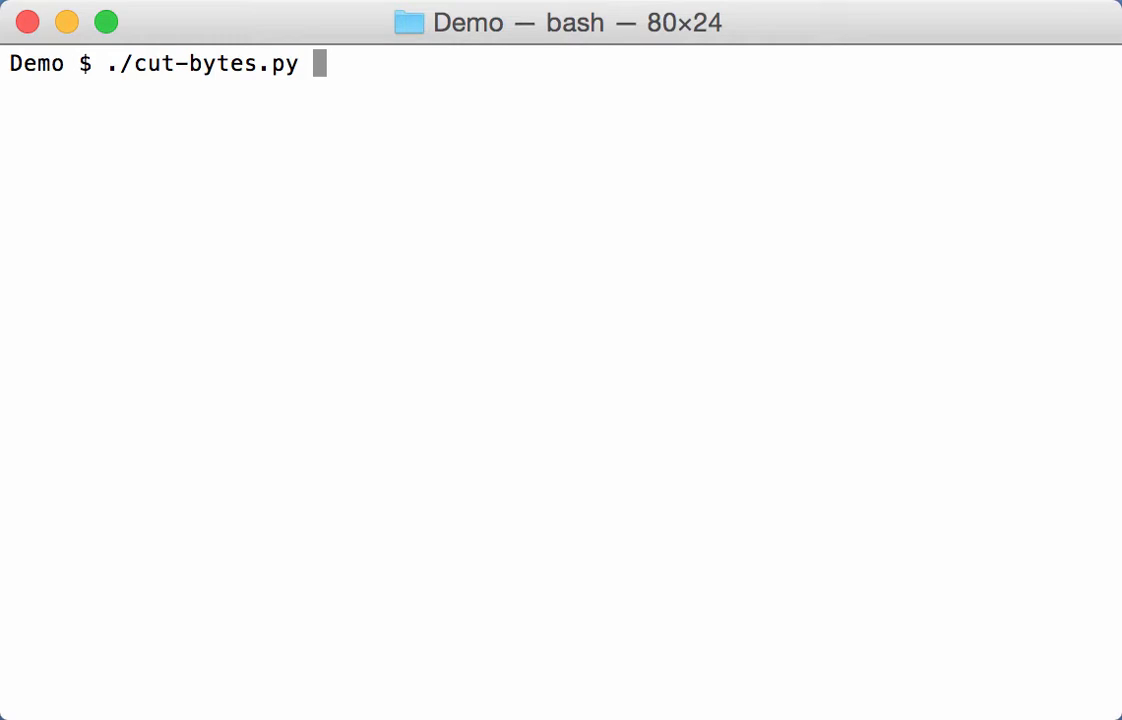
# Run the script to print its usage and dump-options help, then begin ./ at the new prompt
pyautogui.press('Return')
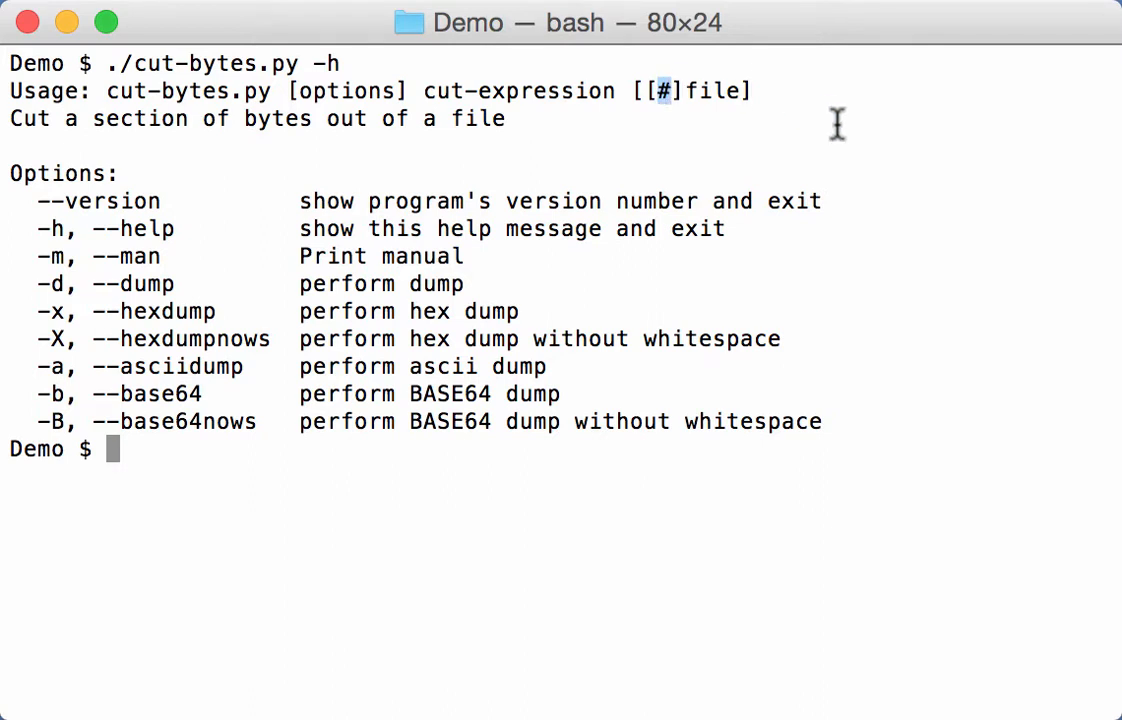
pyautogui.moveTo(450, 510)
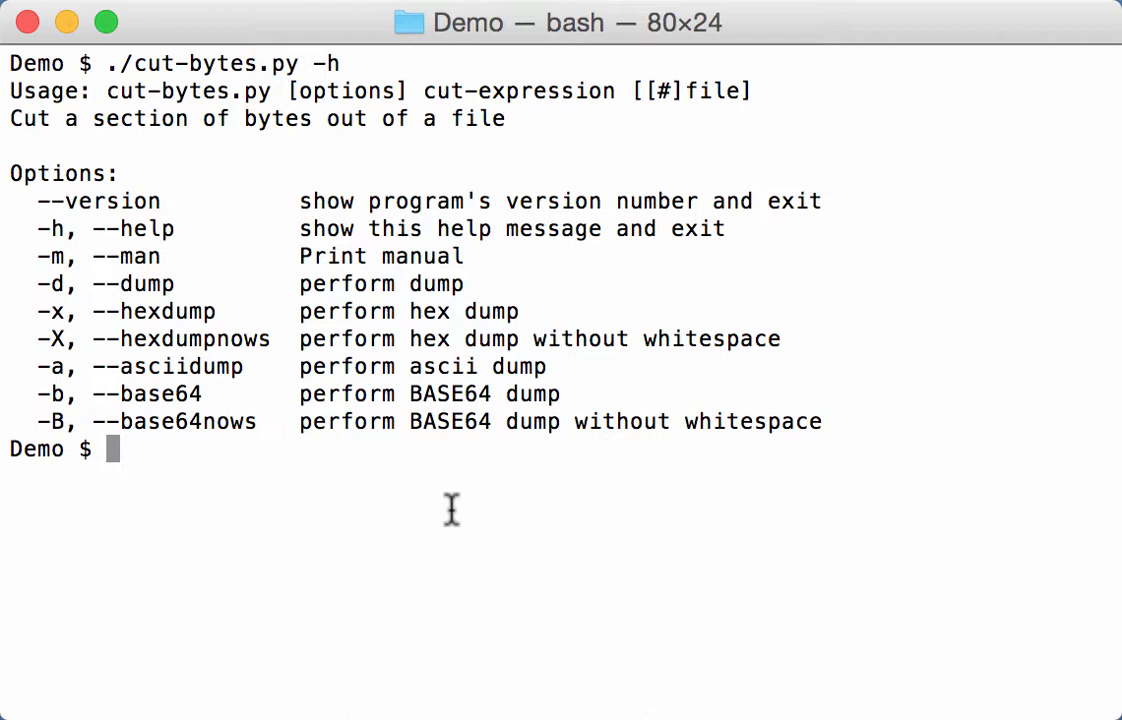
pyautogui.write('./')
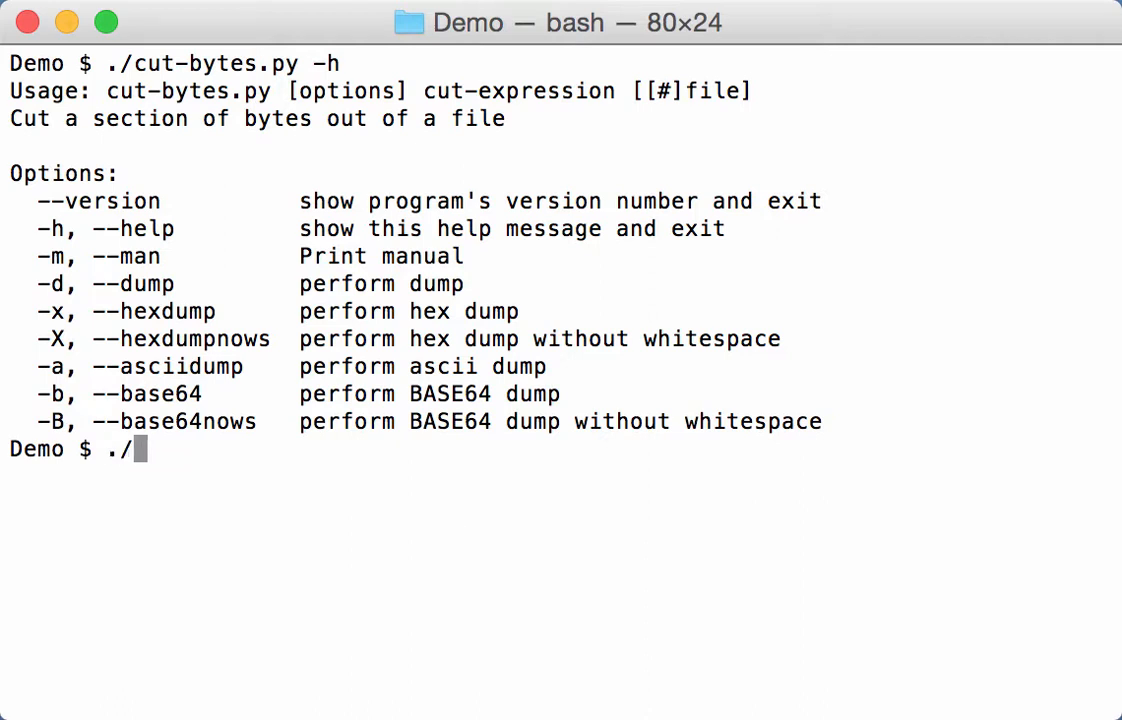
pyautogui.write('cut-bytes.py')
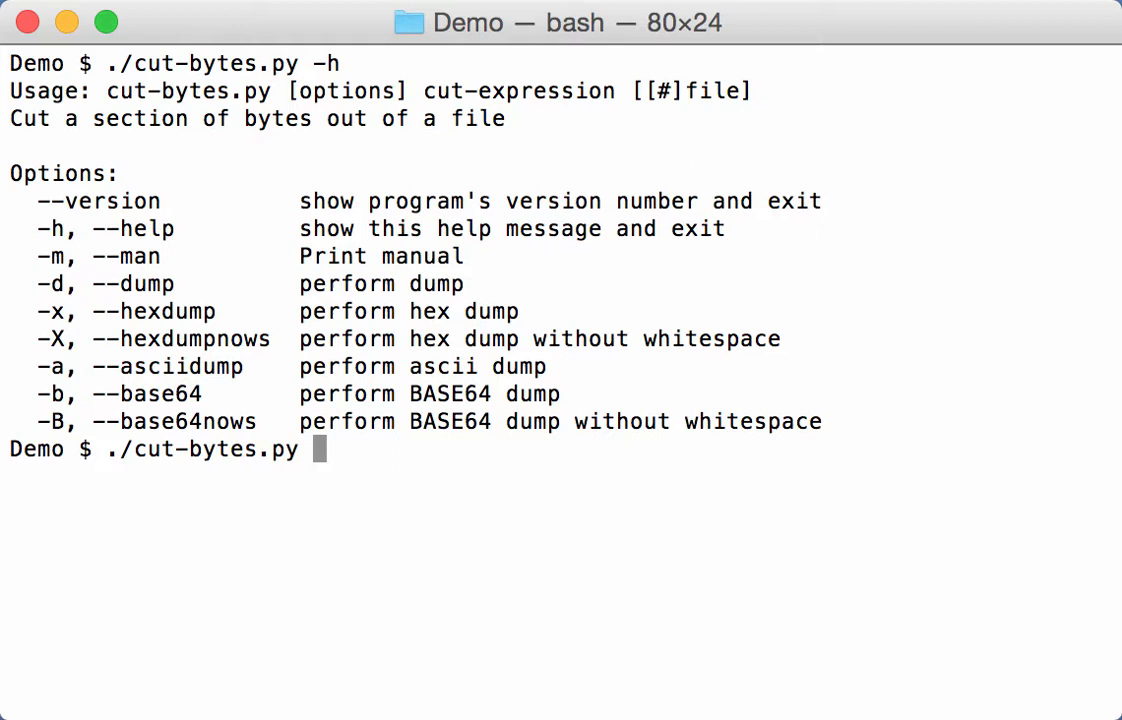
pyautogui.write(':')
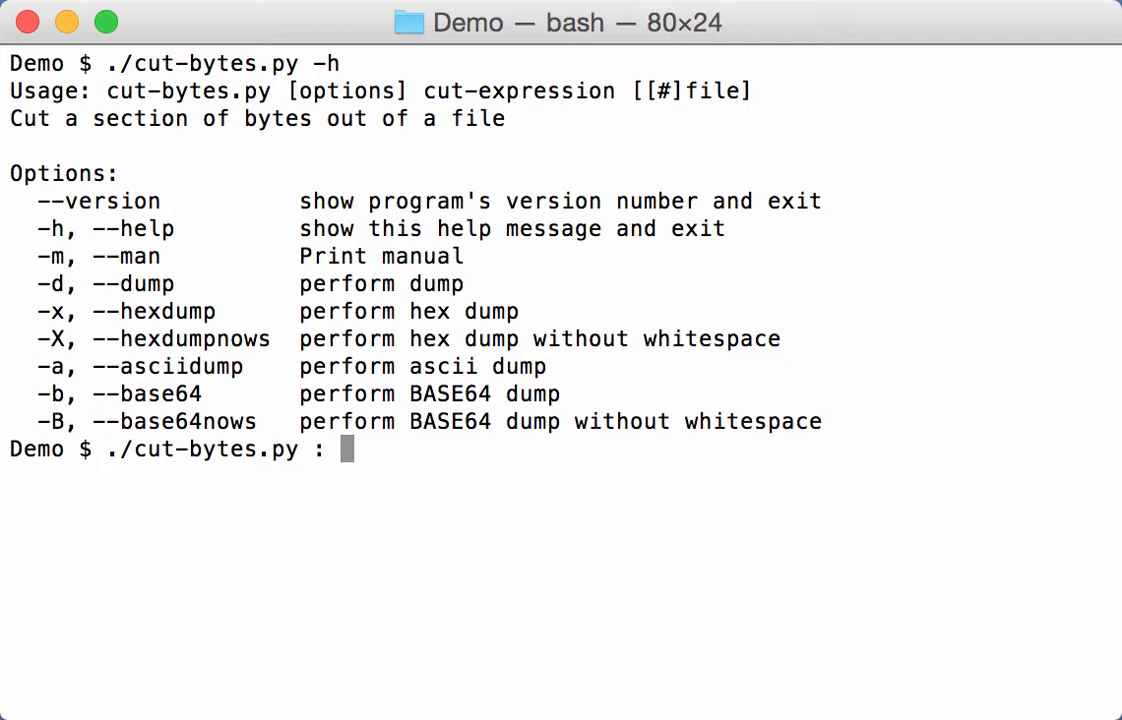
pyautogui.write('#')
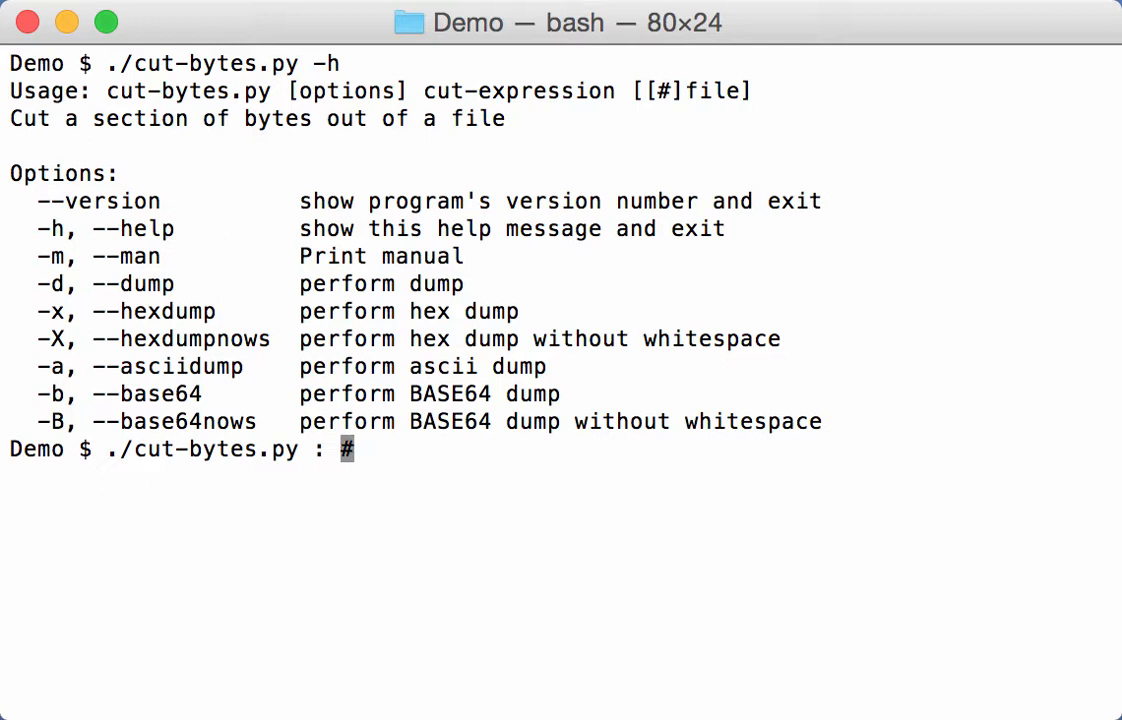
pyautogui.write('\\')
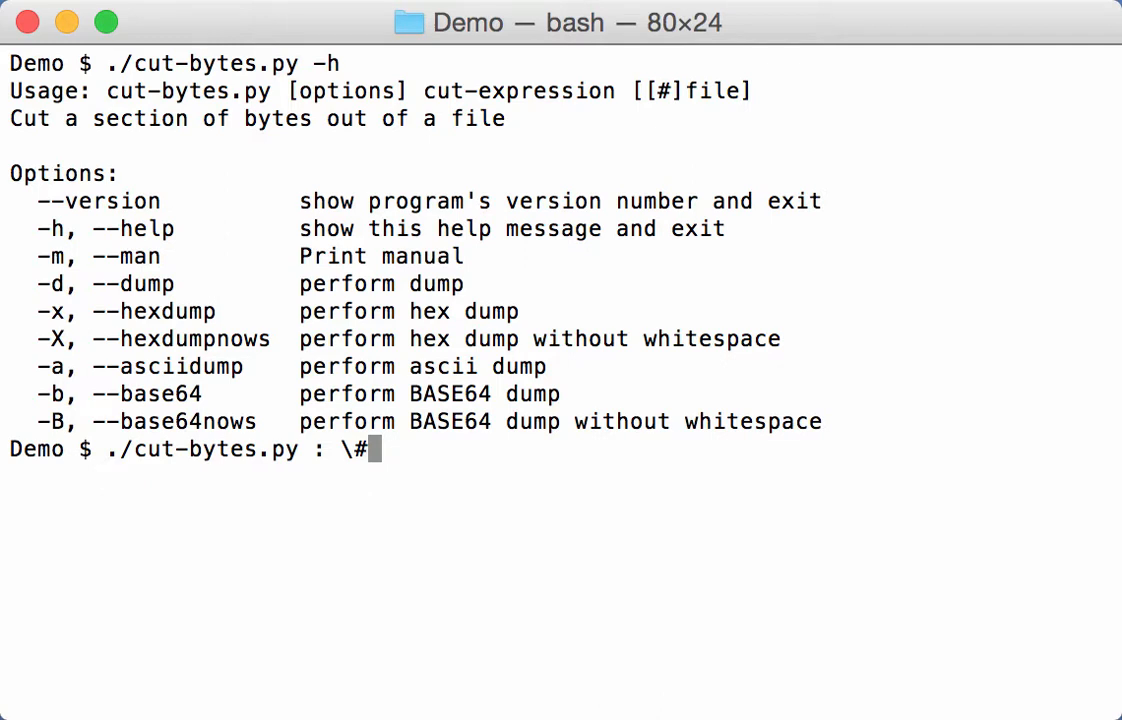
pyautogui.write('4142434445464748')
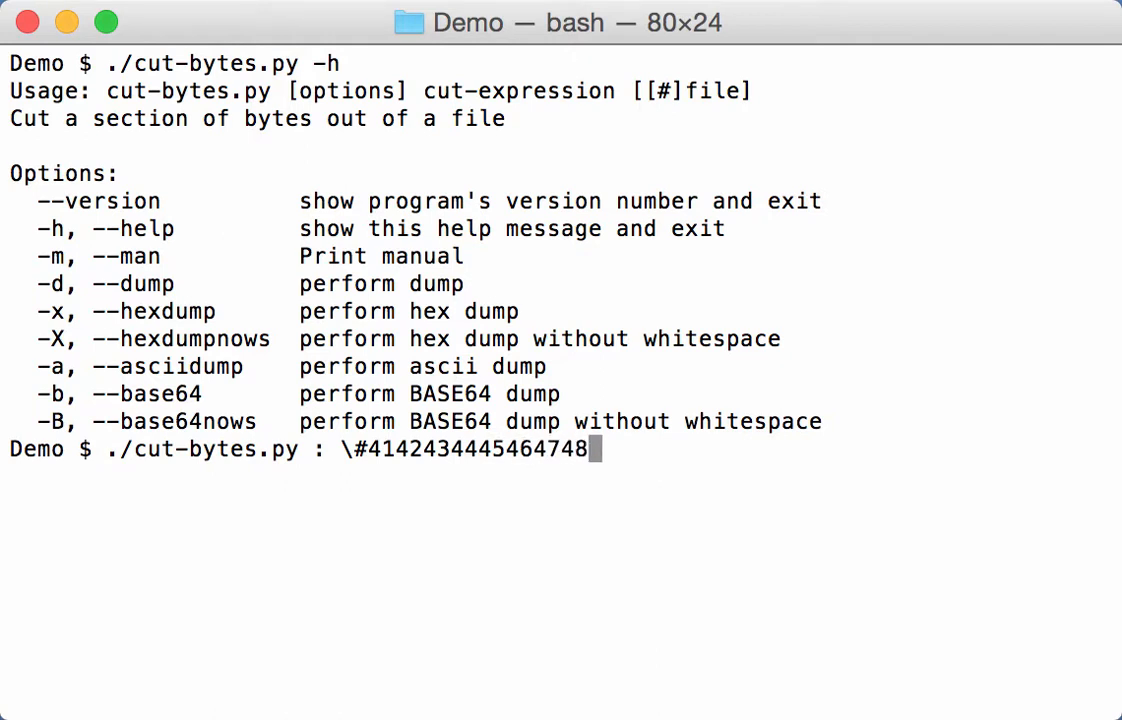
pyautogui.write('49')
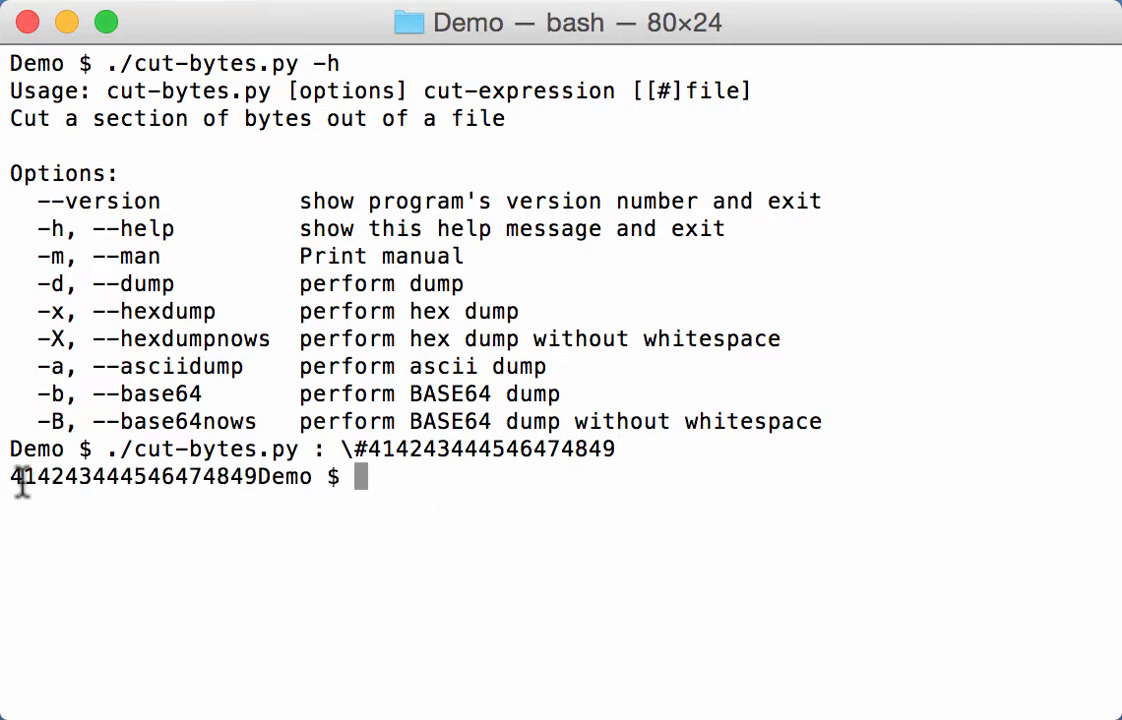
pyautogui.moveTo(684, 543)
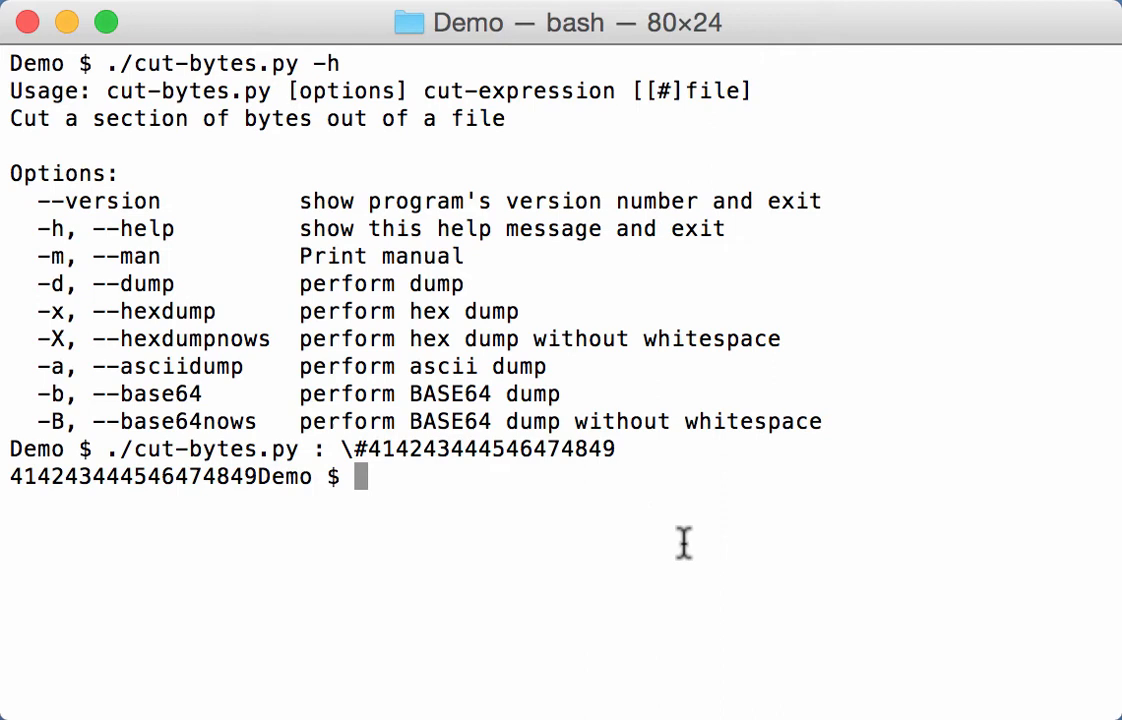
pyautogui.press('Up')
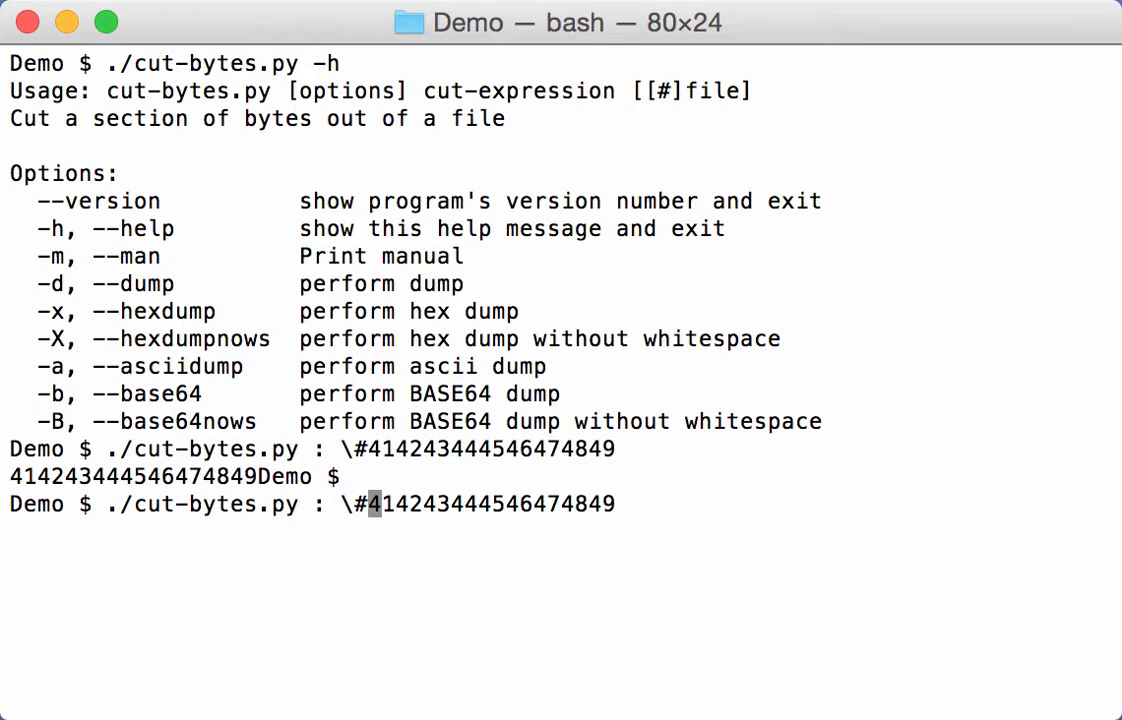
# Insert h# after \# so the here-file decodes as hex and prints ABCDEFGHI
pyautogui.write('h#')
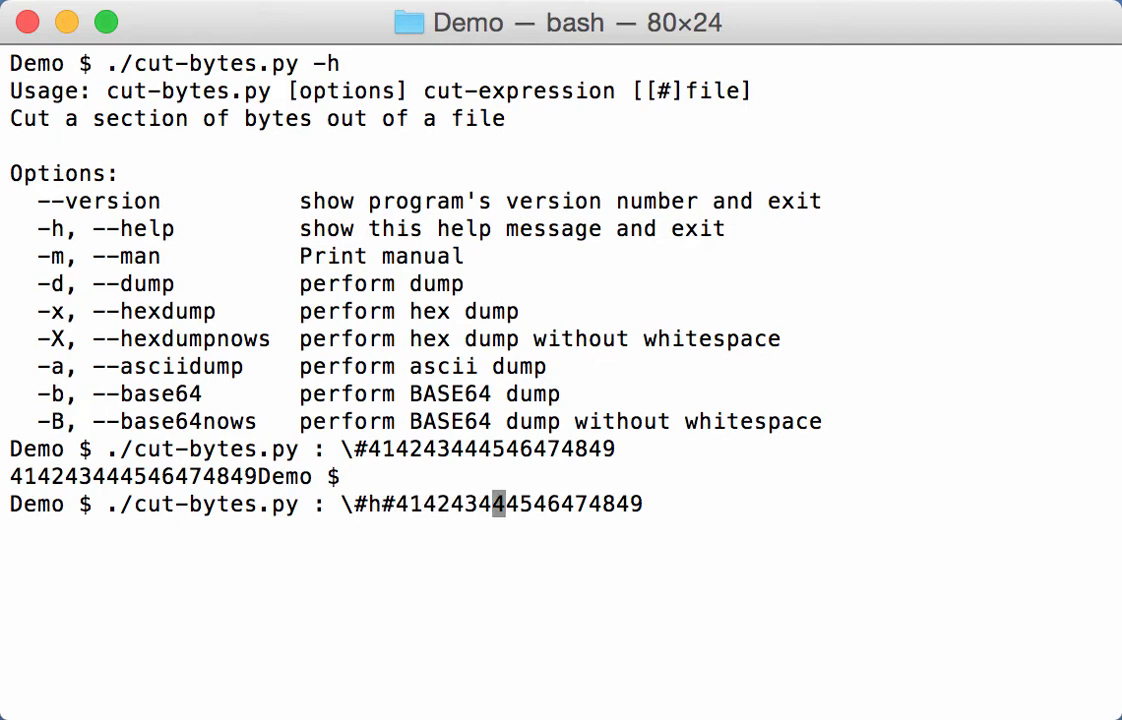
pyautogui.press('Return')
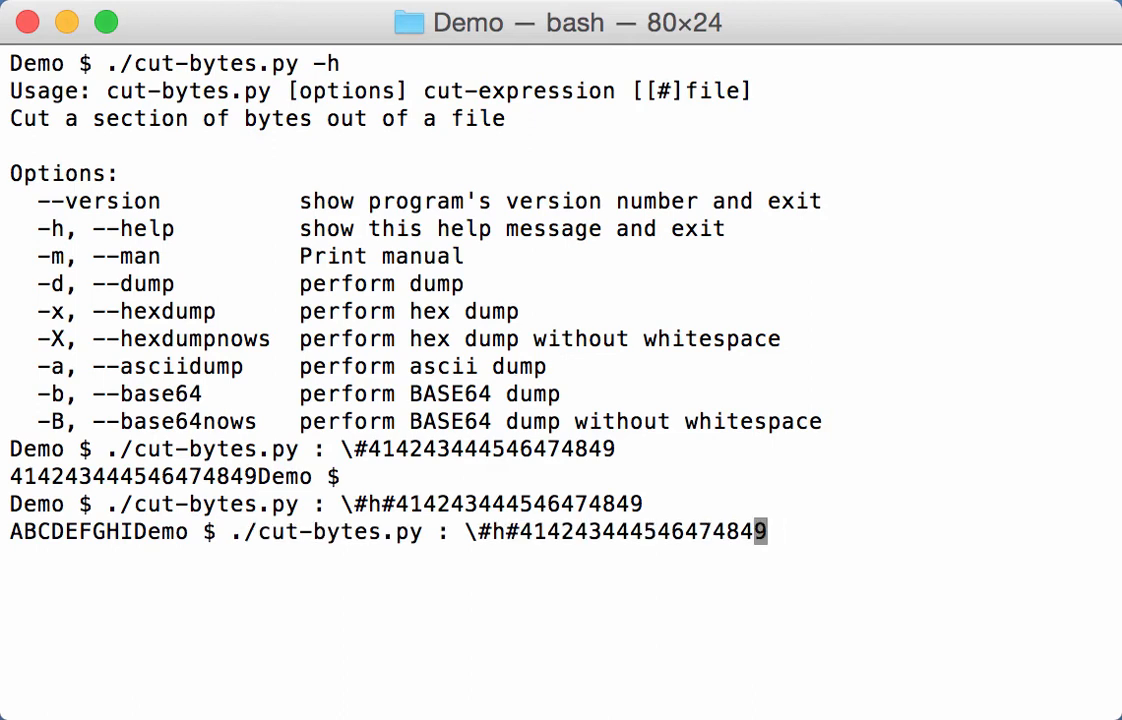
# Change the cut expression to 0:2 and rerun so only ABC is output
pyautogui.press('Left')
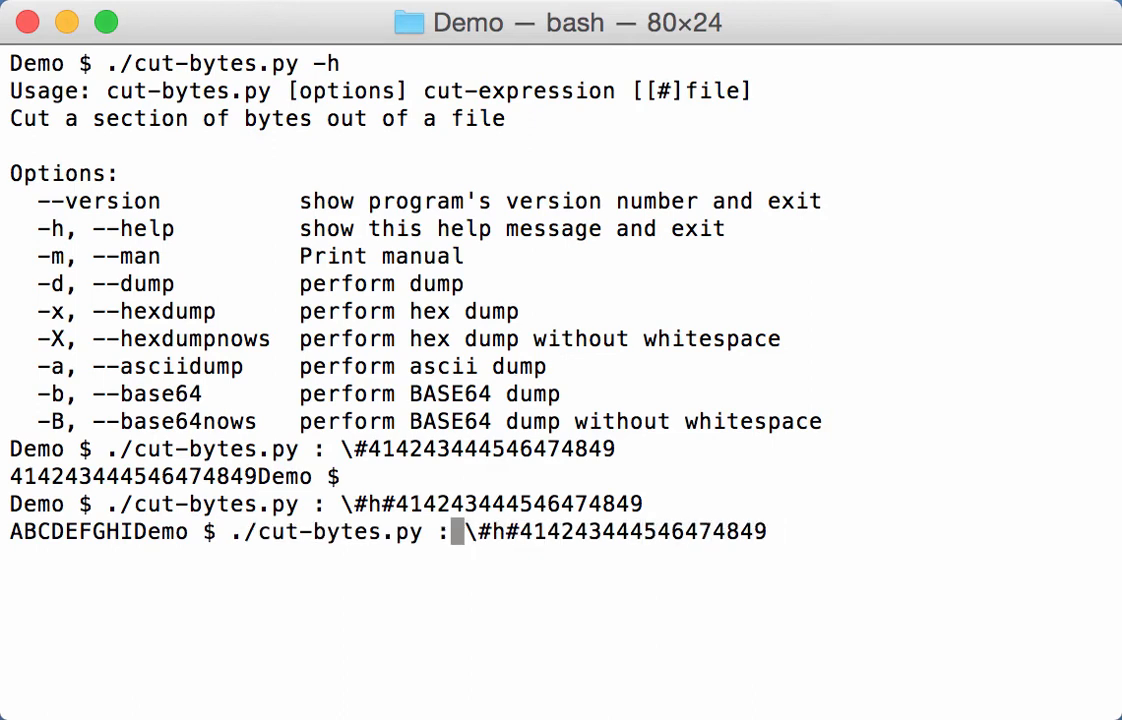
pyautogui.write('0')
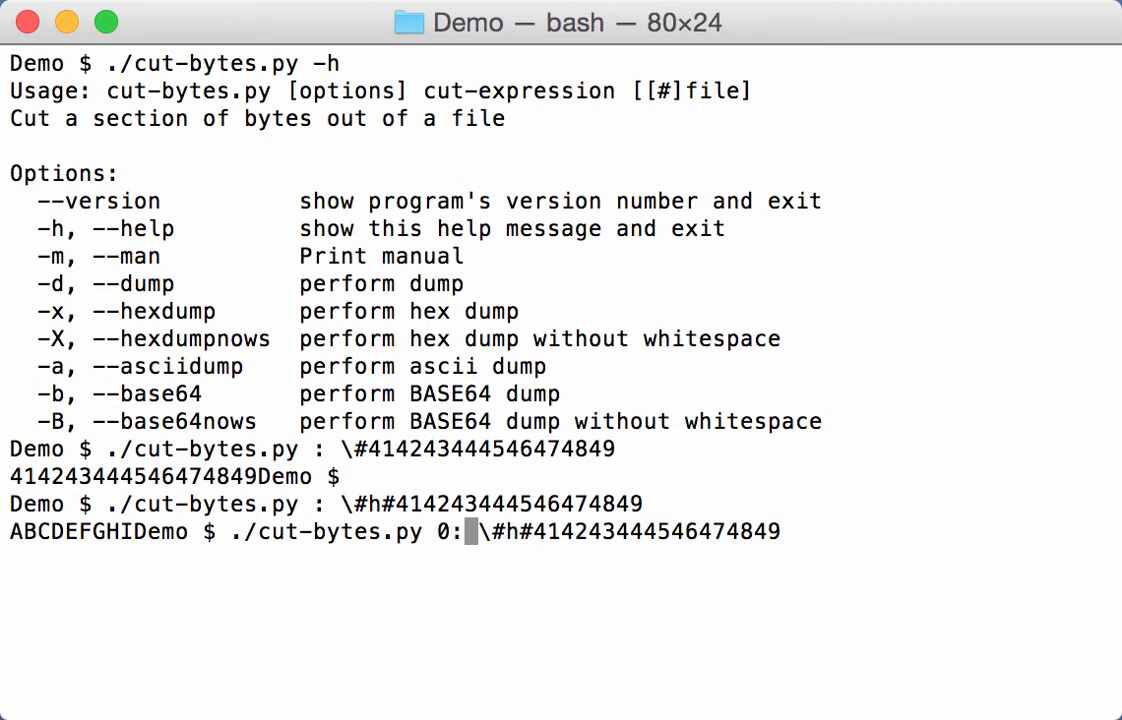
pyautogui.write('2')
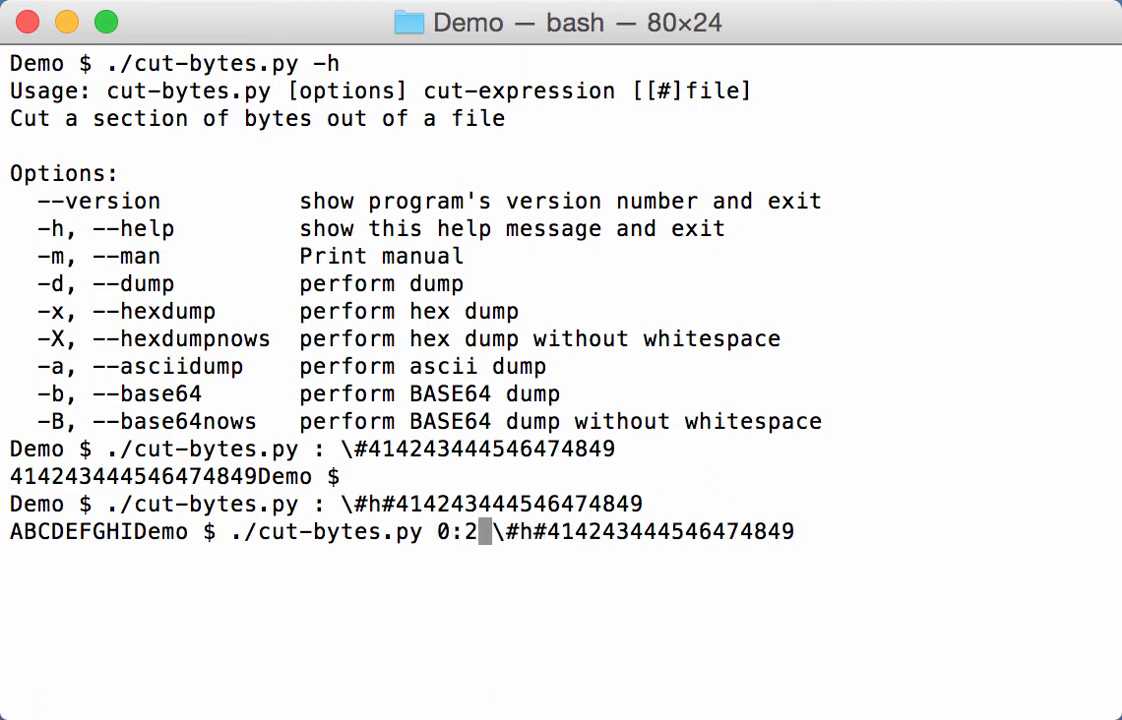
pyautogui.press('Return')
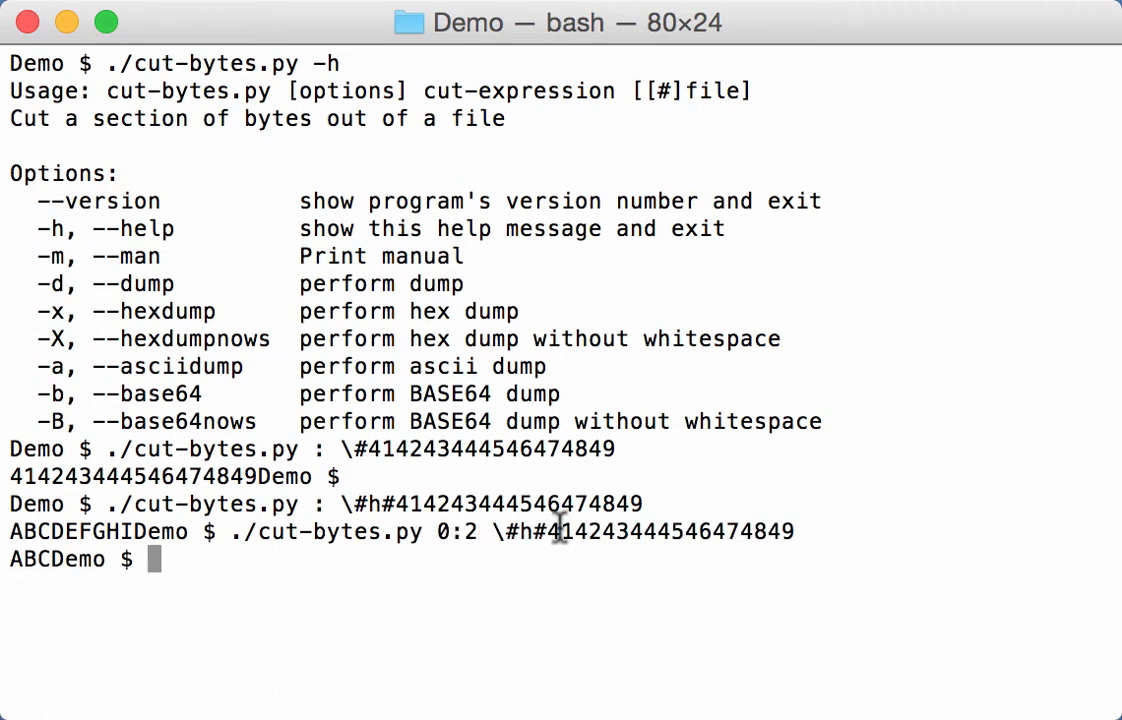
pyautogui.moveTo(465, 503)
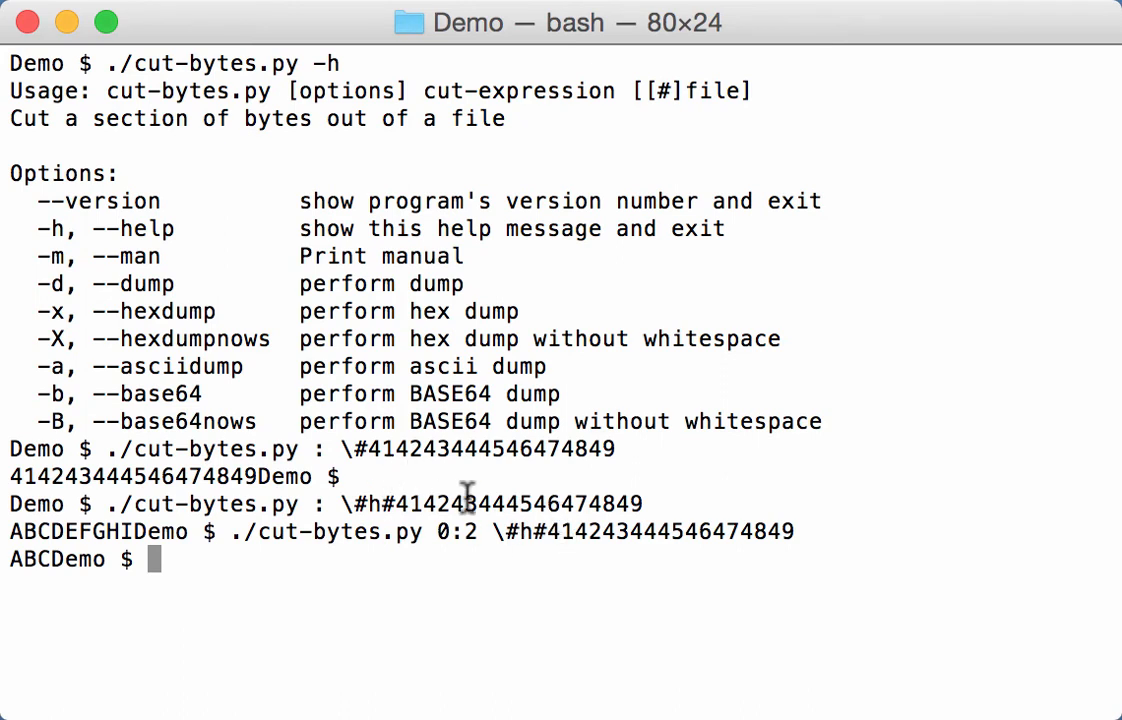
pyautogui.moveTo(565, 531)
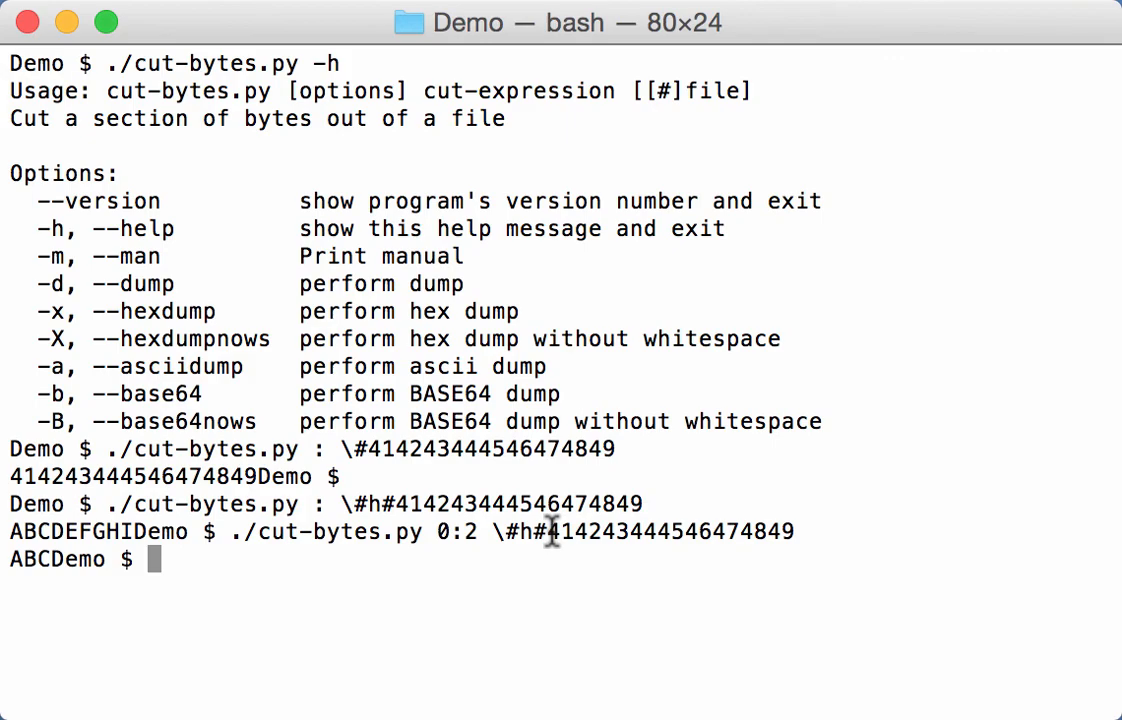
pyautogui.moveTo(762, 630)
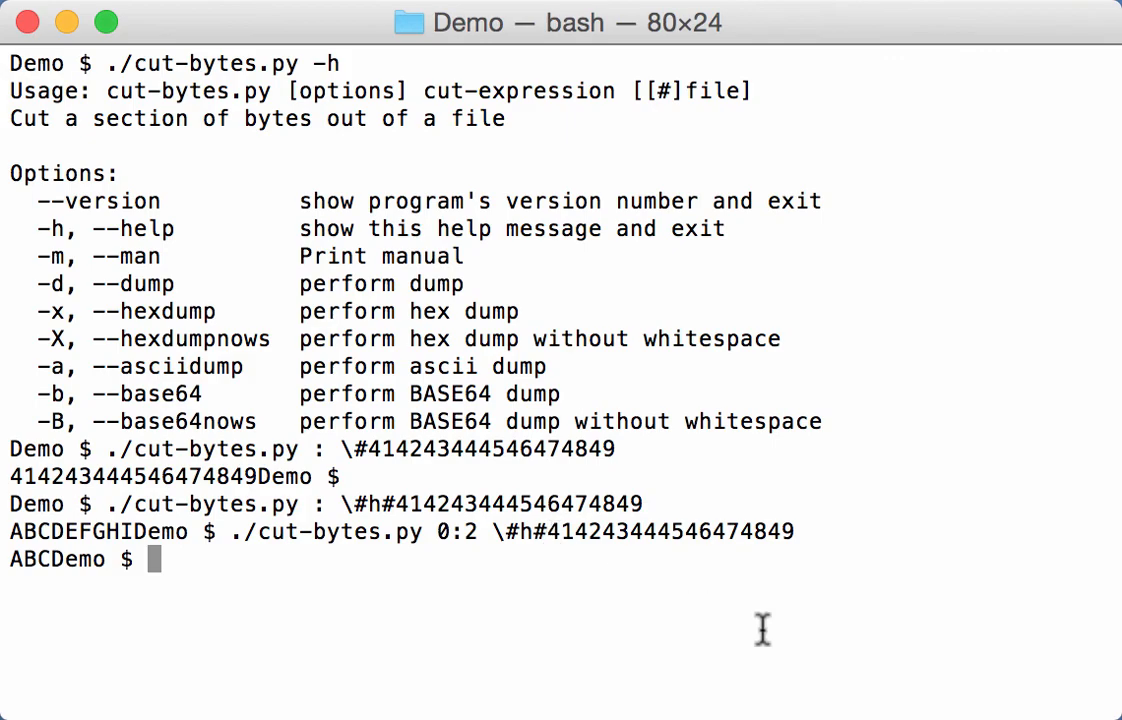